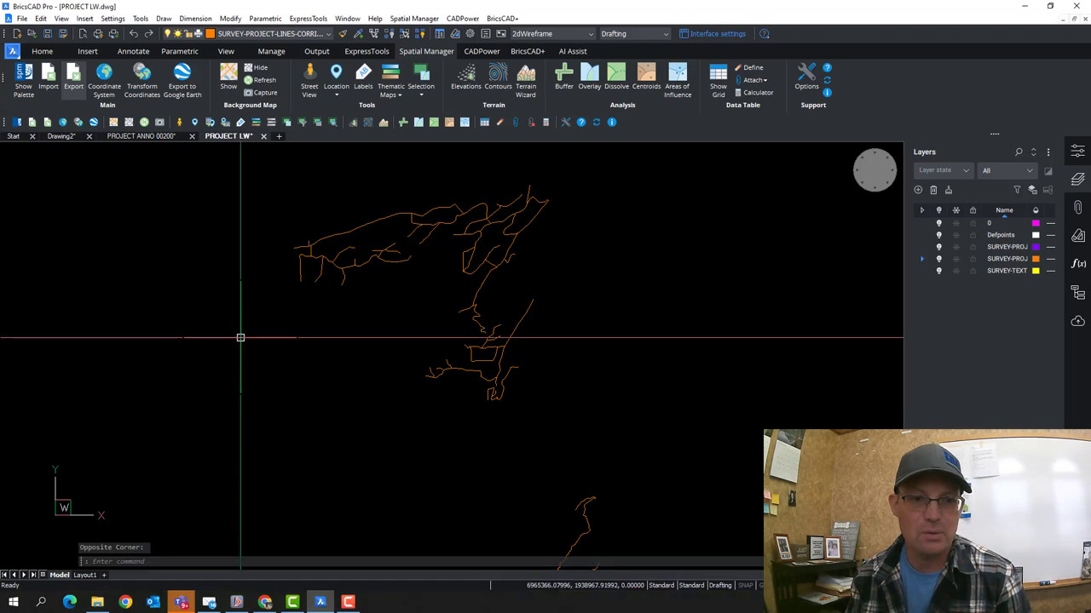
mouse_move(165, 345)
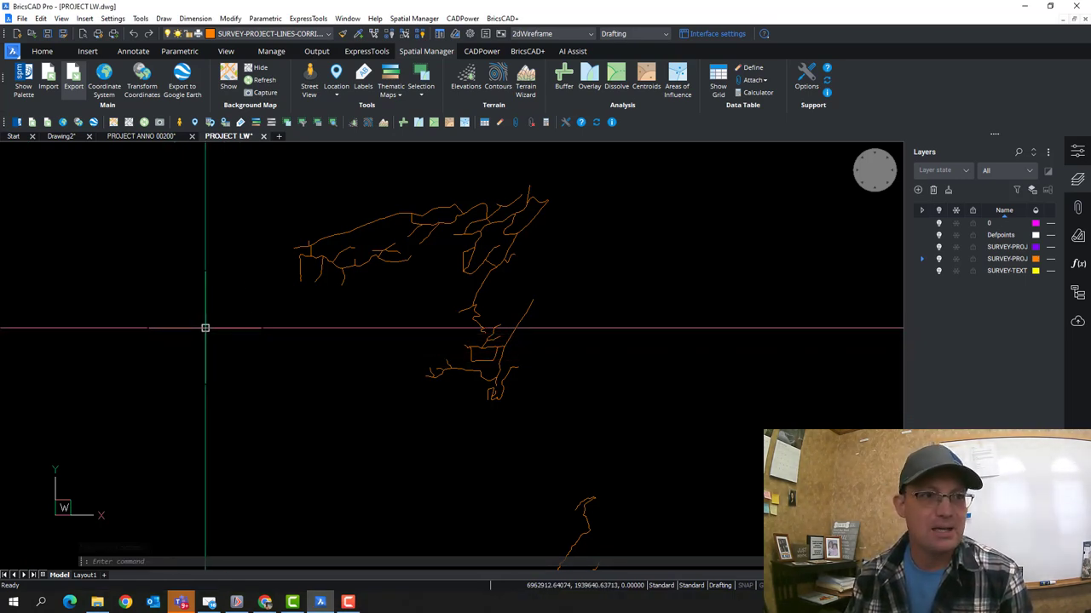
mouse_move(238, 310)
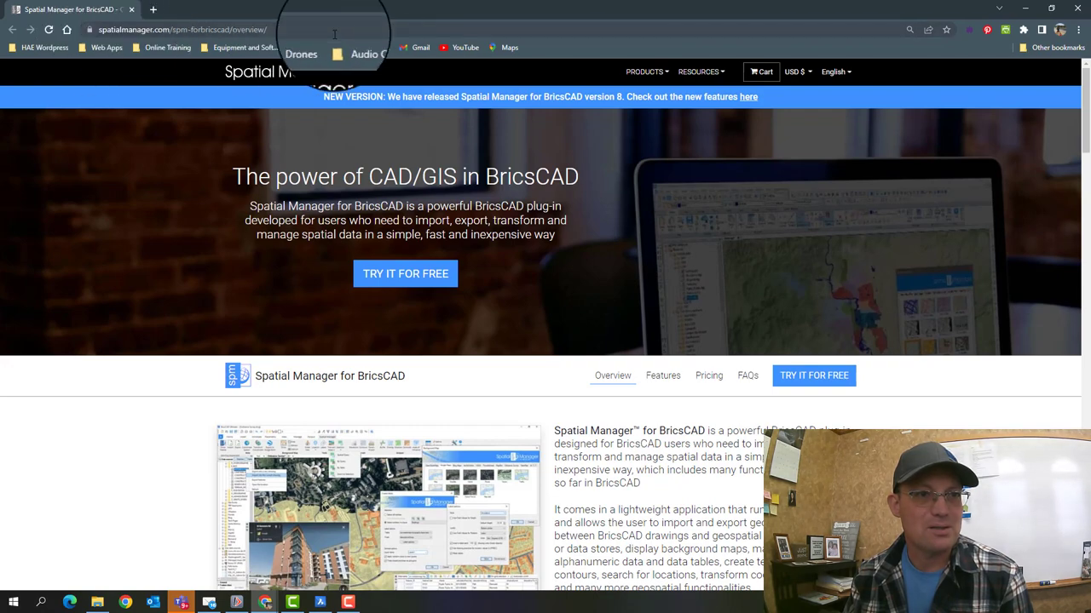
mouse_move(426, 68)
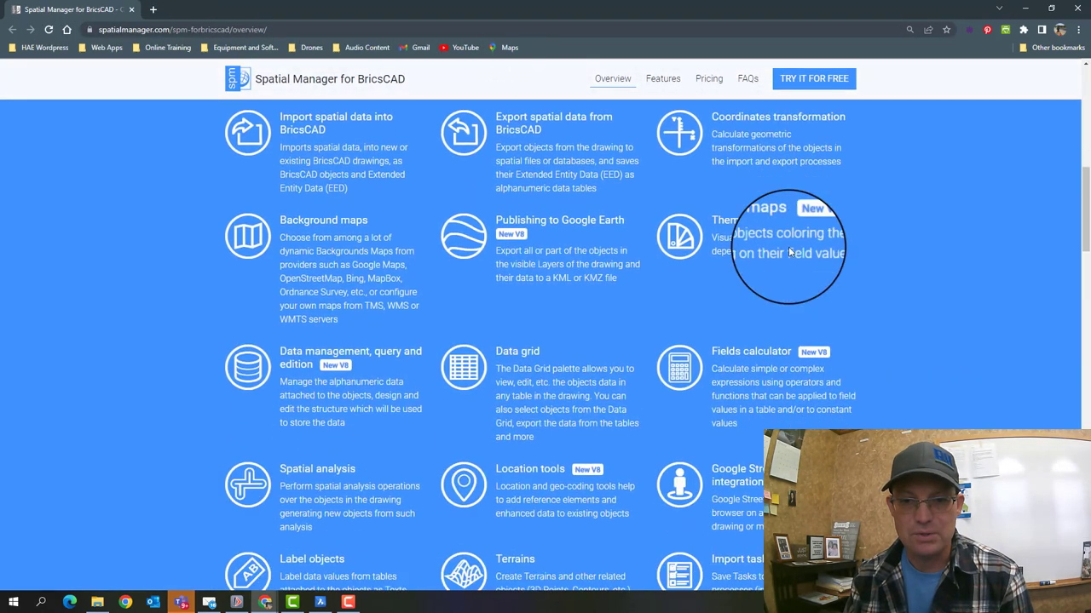
Scroll to the edition pricing table: Basic $345, Standard $449, Professional $589
scroll("down", 3)
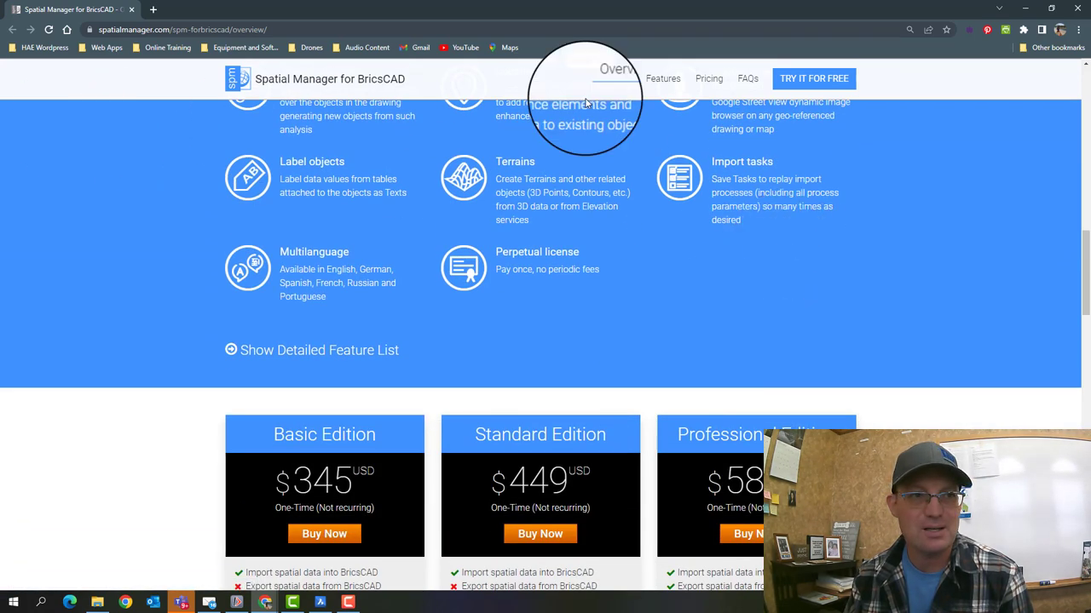
scroll("down", 3)
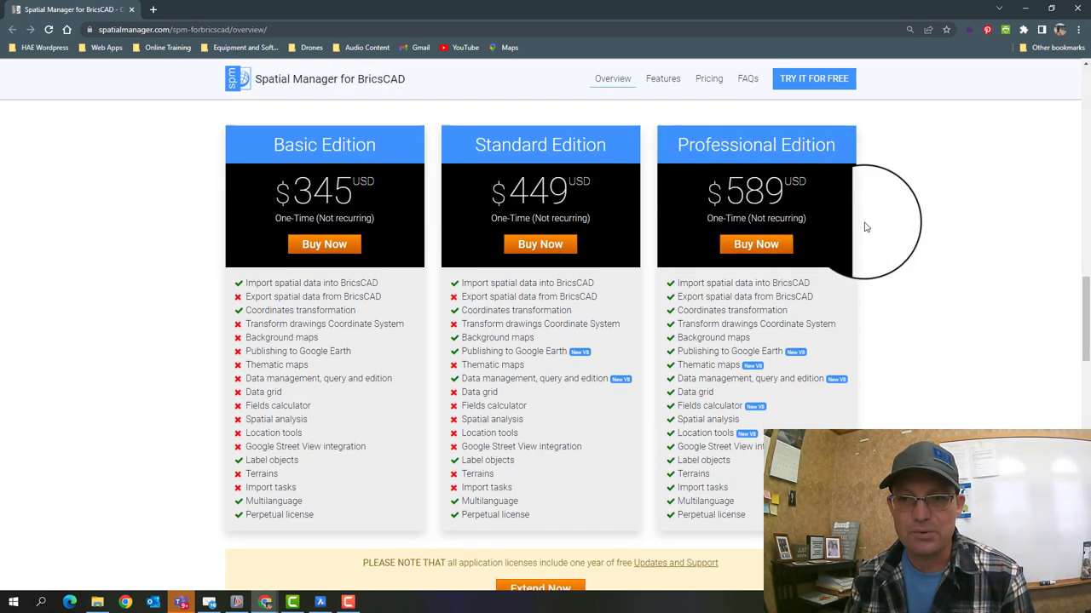
scroll("down", 3)
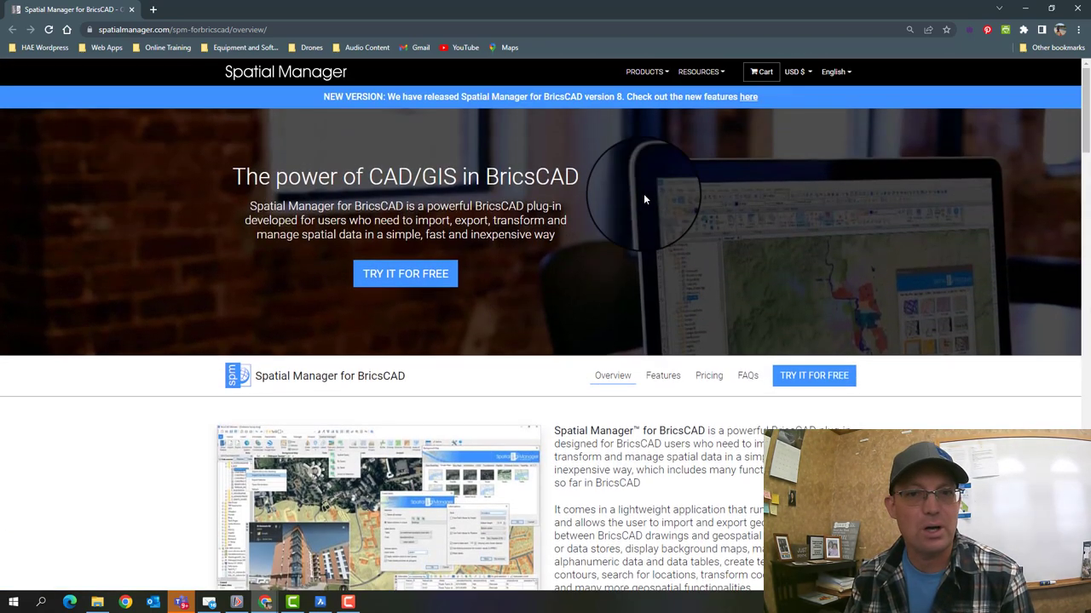
scroll("down", 3)
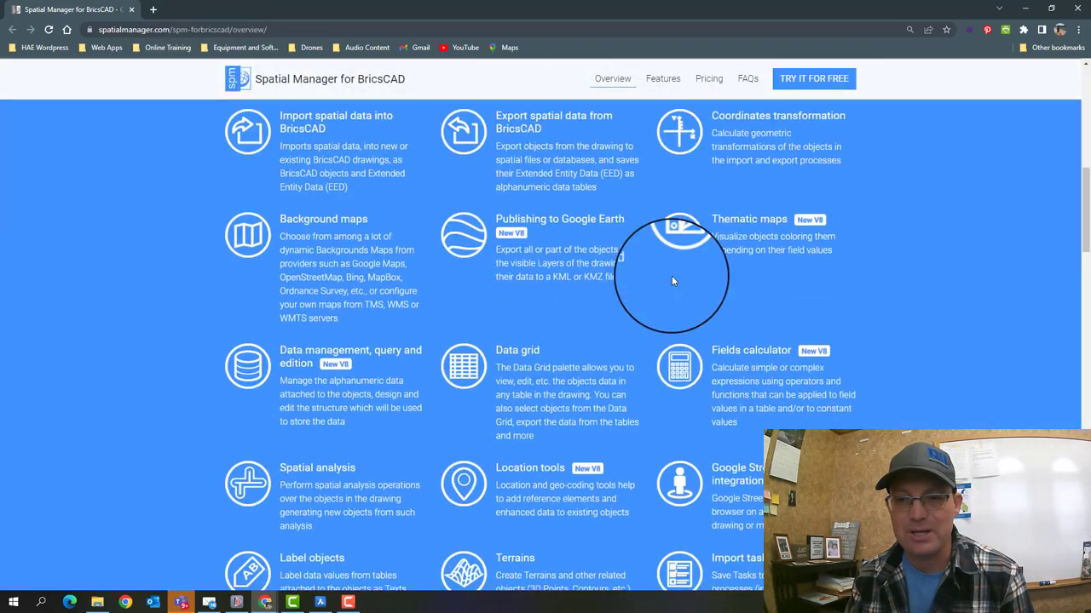
scroll("down", 3)
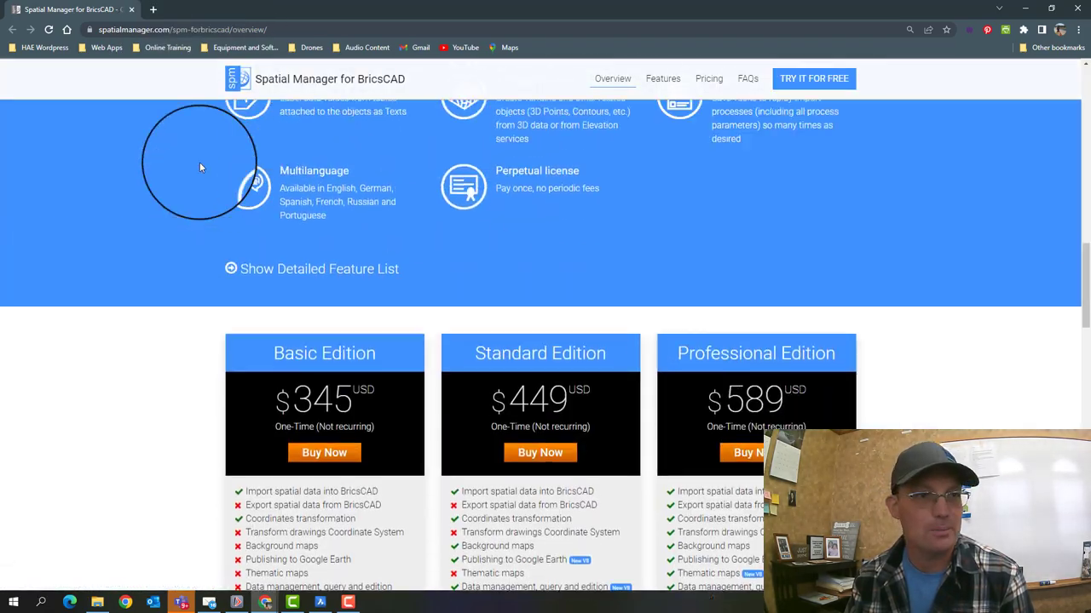
scroll("up", 3)
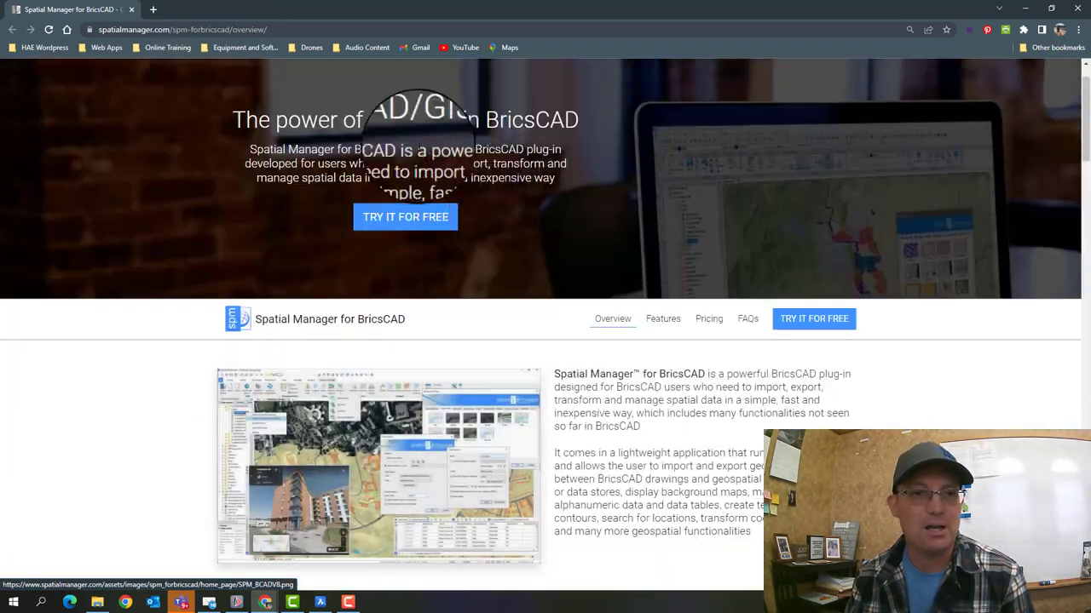
scroll("up", 3)
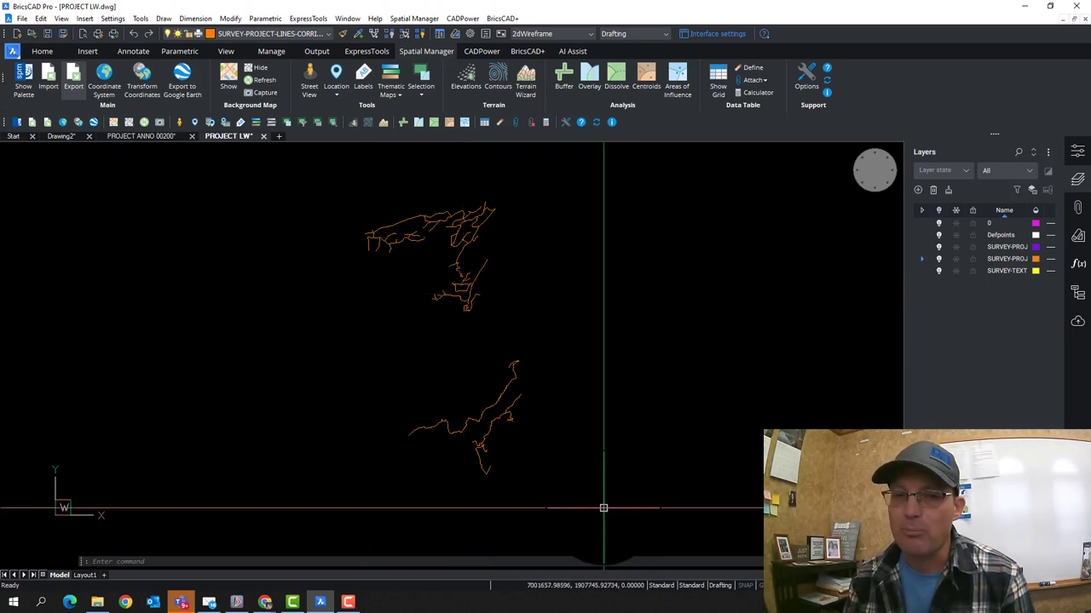
mouse_move(290, 302)
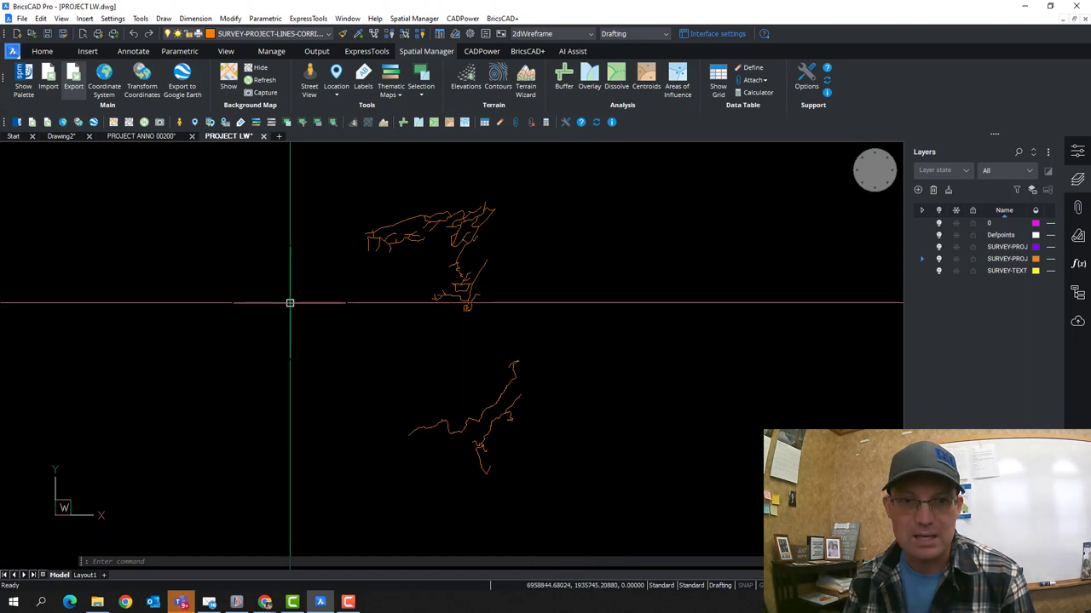
mouse_move(294, 323)
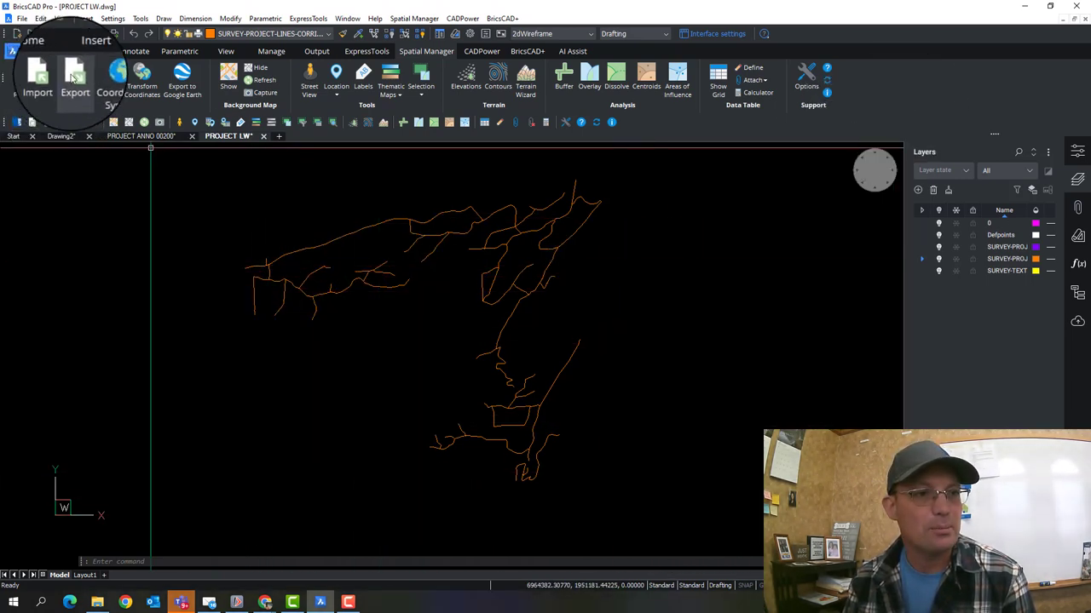
Export only the SURVEY-PROJECT-LINES-CORRIDOR-SEGMENTS layer, without Unique key, with Geometry Length
left_click(73, 77)
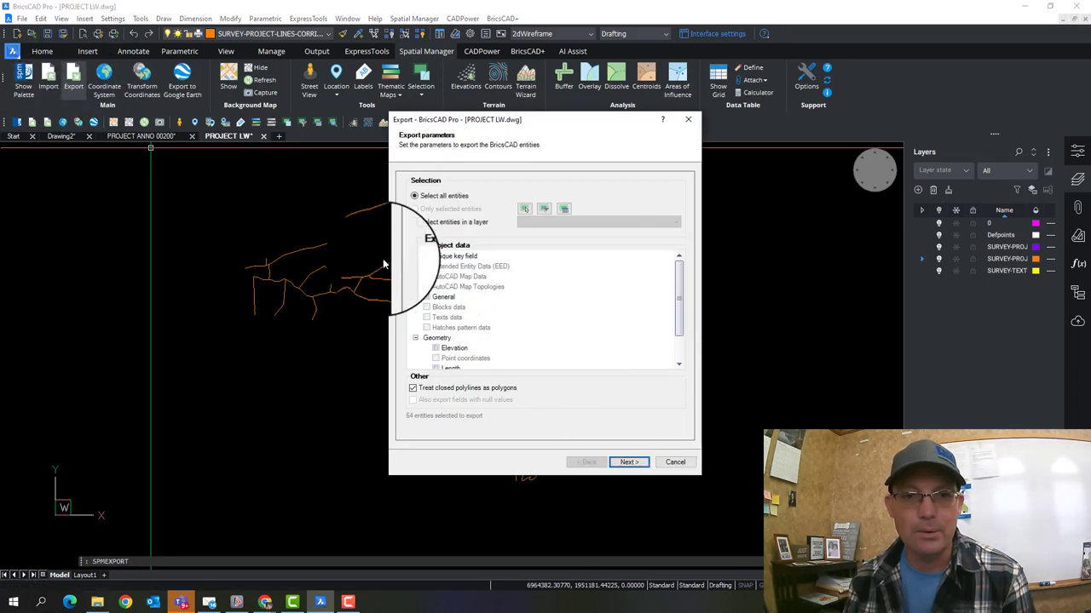
left_click(414, 222)
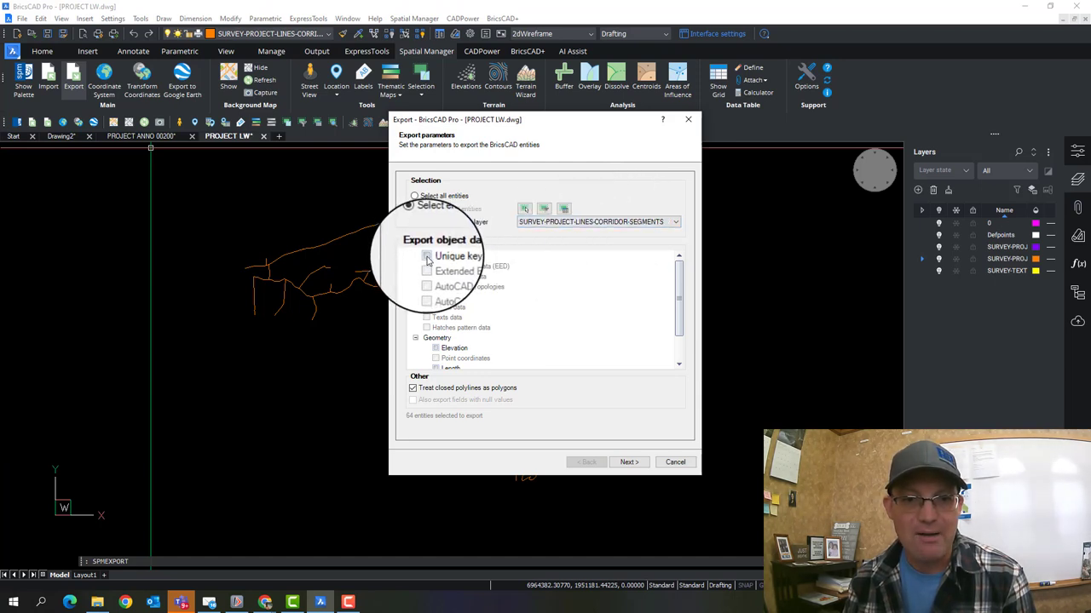
left_click(415, 221)
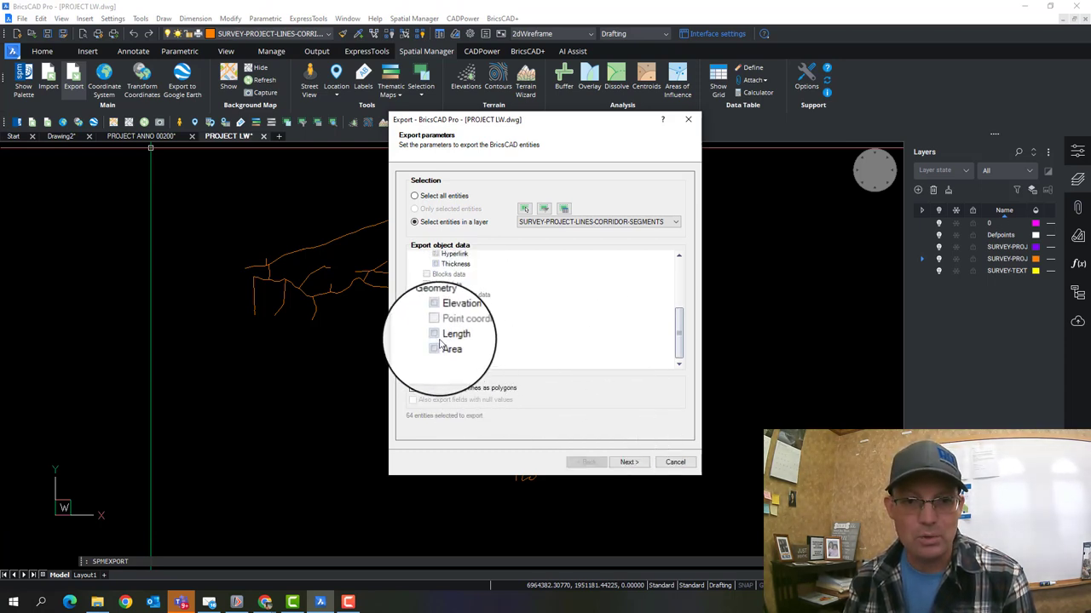
left_click(436, 335)
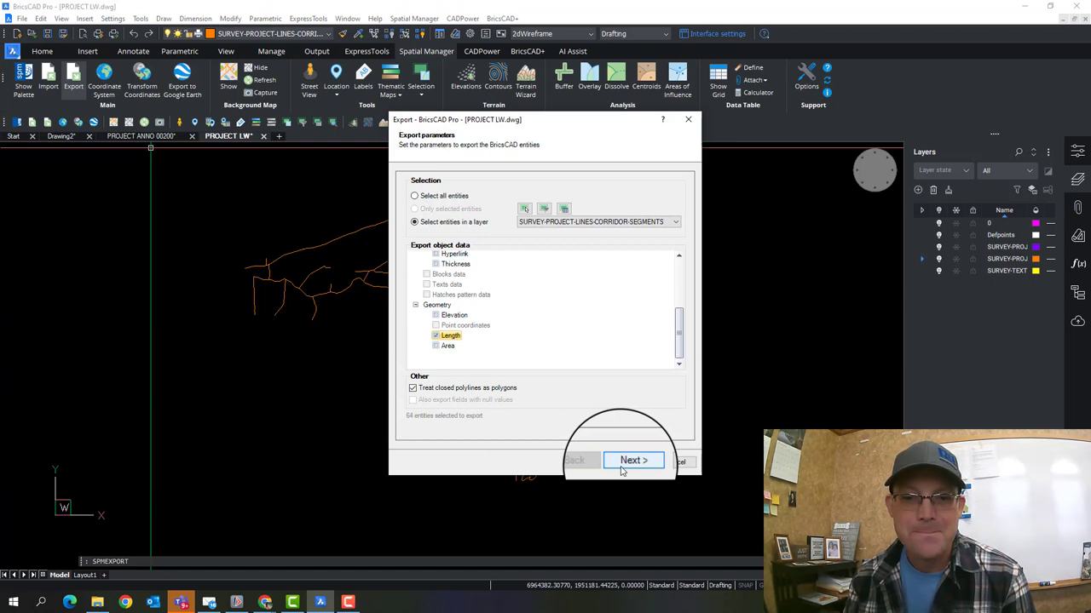
Save the export as GeoJSON file PROJECT LW in Desktop > Temp
left_click(633, 461)
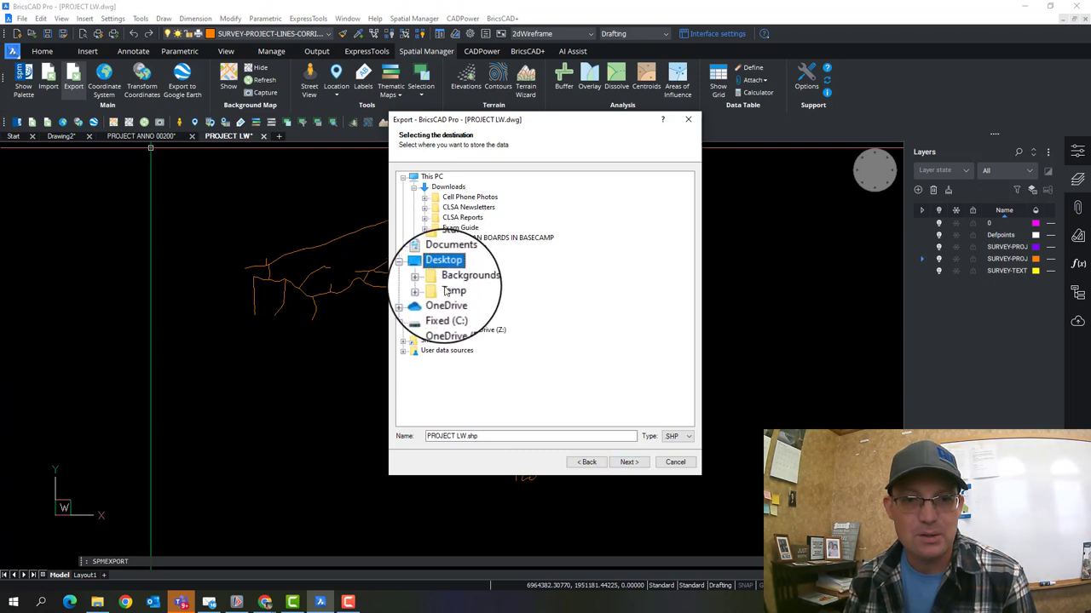
left_click(454, 289)
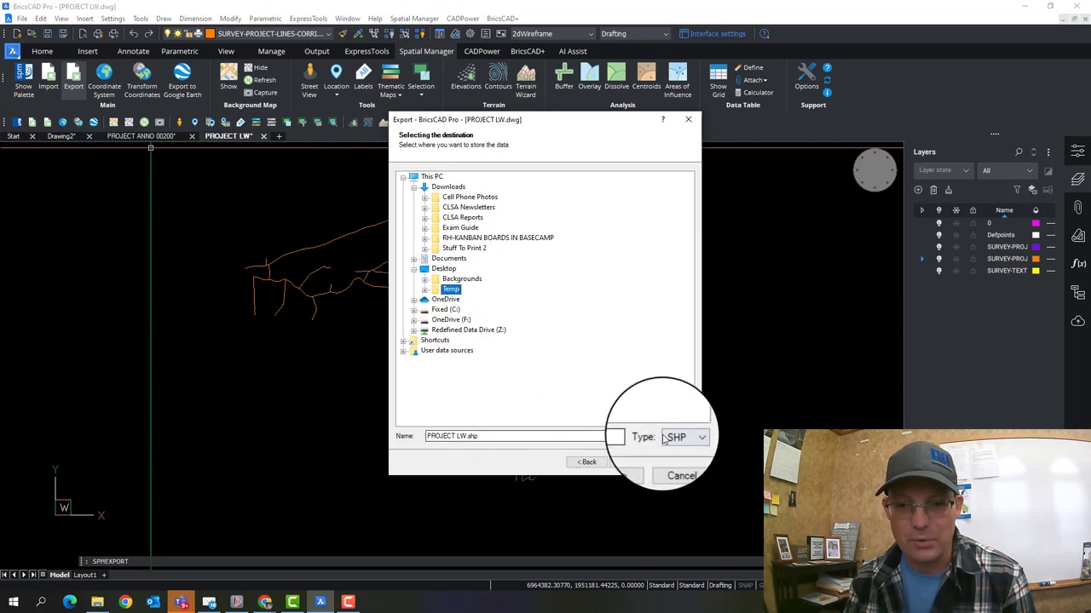
left_click(686, 436)
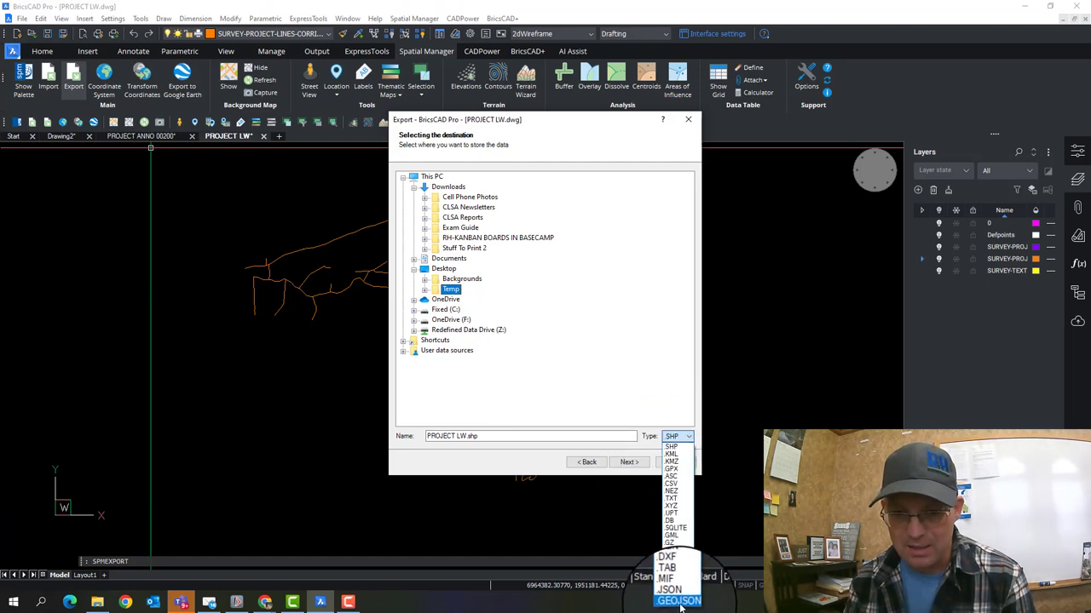
left_click(676, 601)
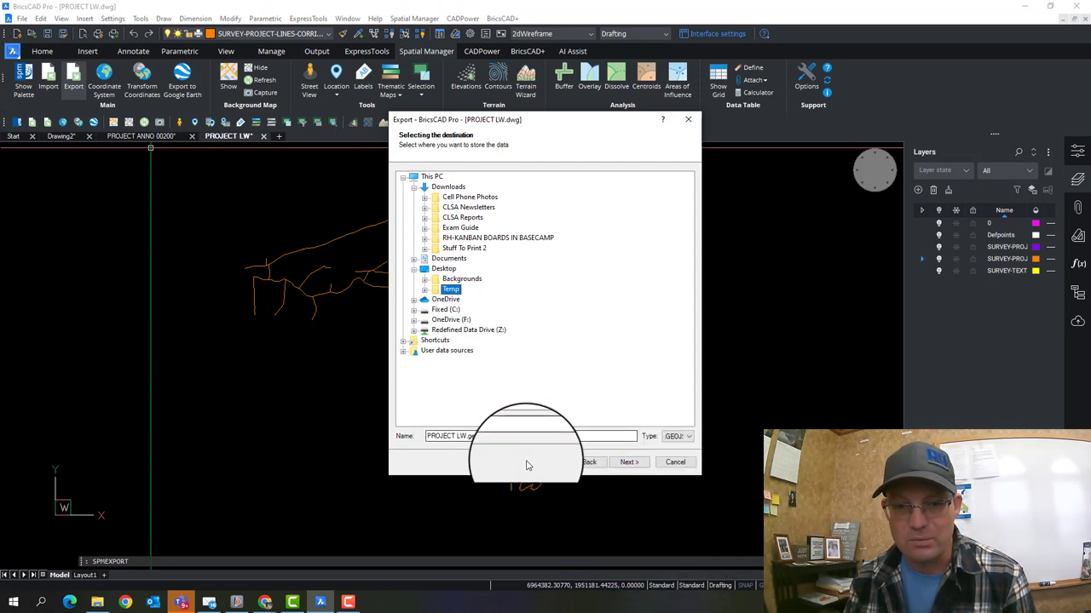
left_click(629, 461)
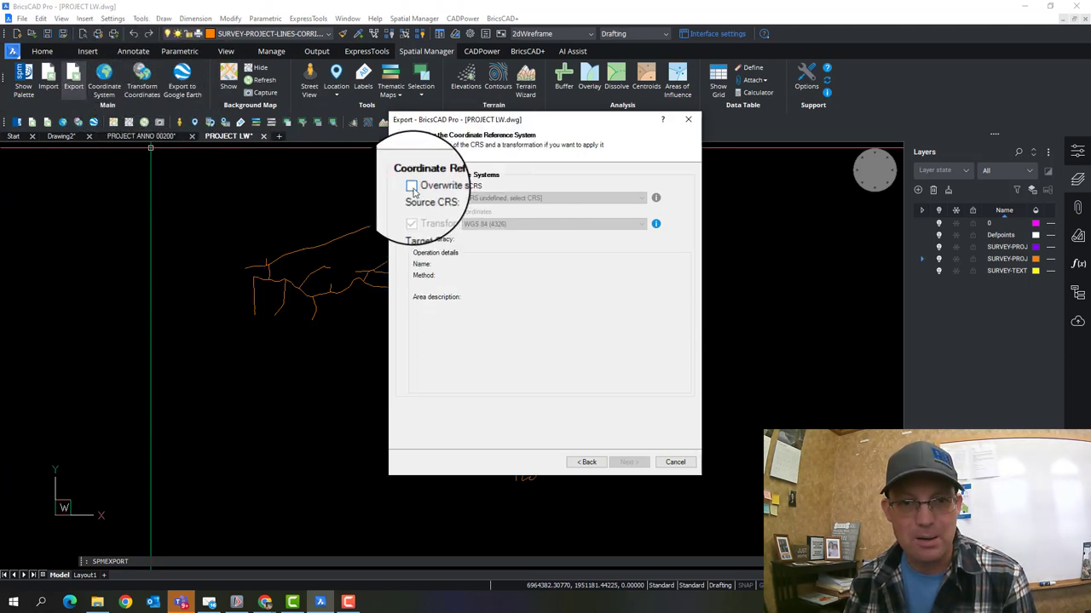
Set source CRS to NAD83 / California zone 2 (ftUS) and view the summary
left_click(412, 186)
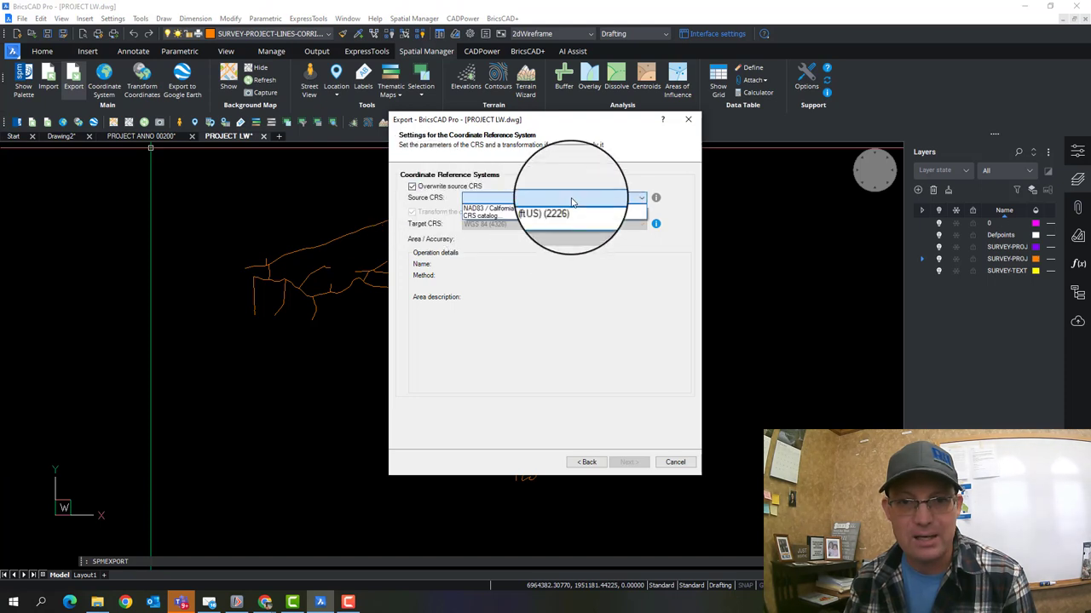
left_click(545, 208)
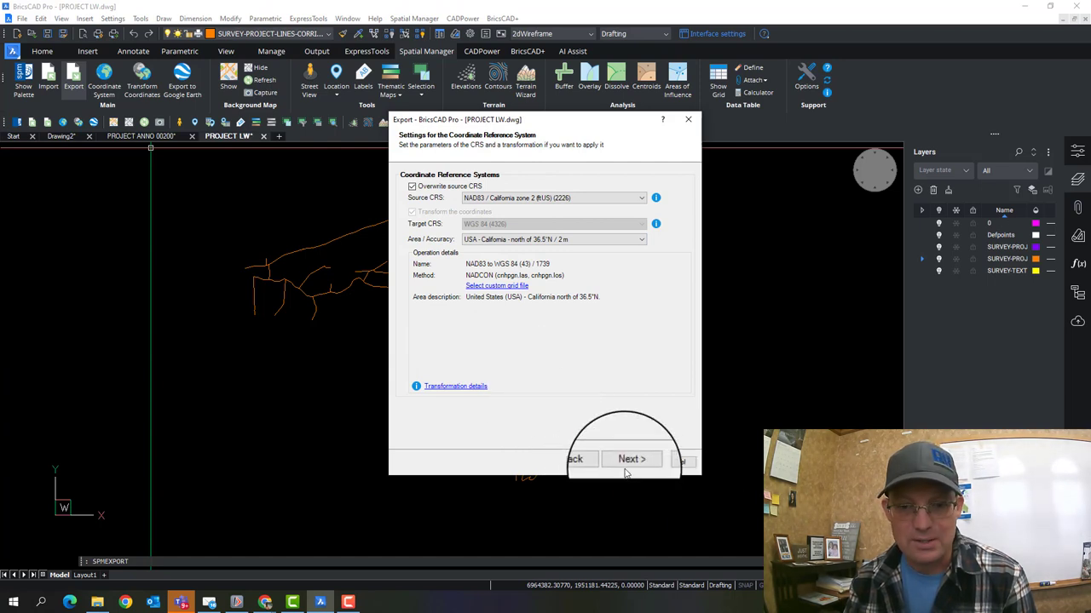
left_click(630, 459)
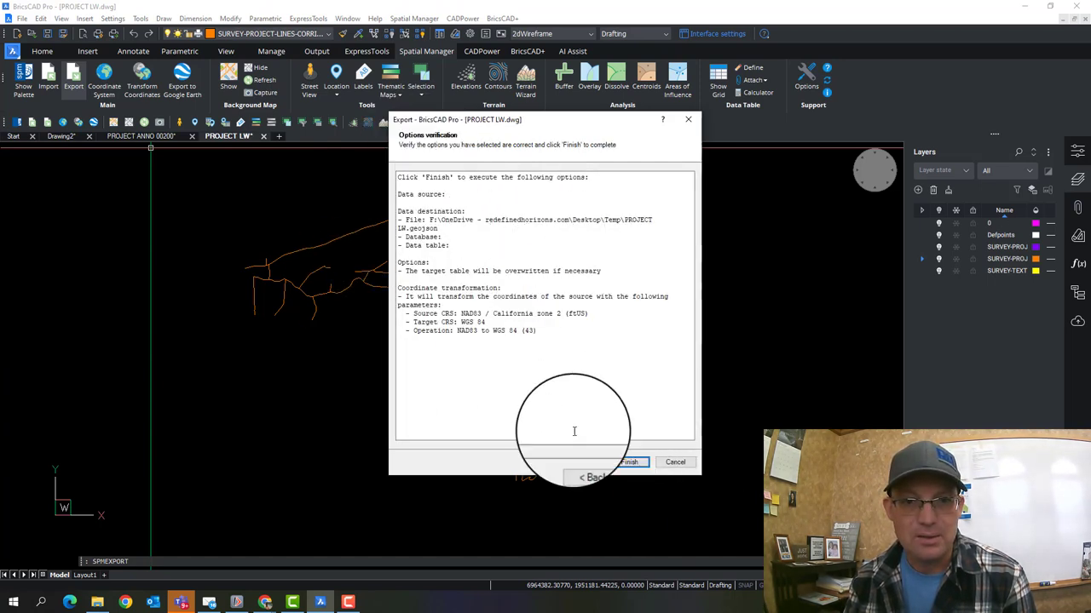
Finish the PROJECT LW.geojson export and continue past the trial-version notice
left_click(631, 462)
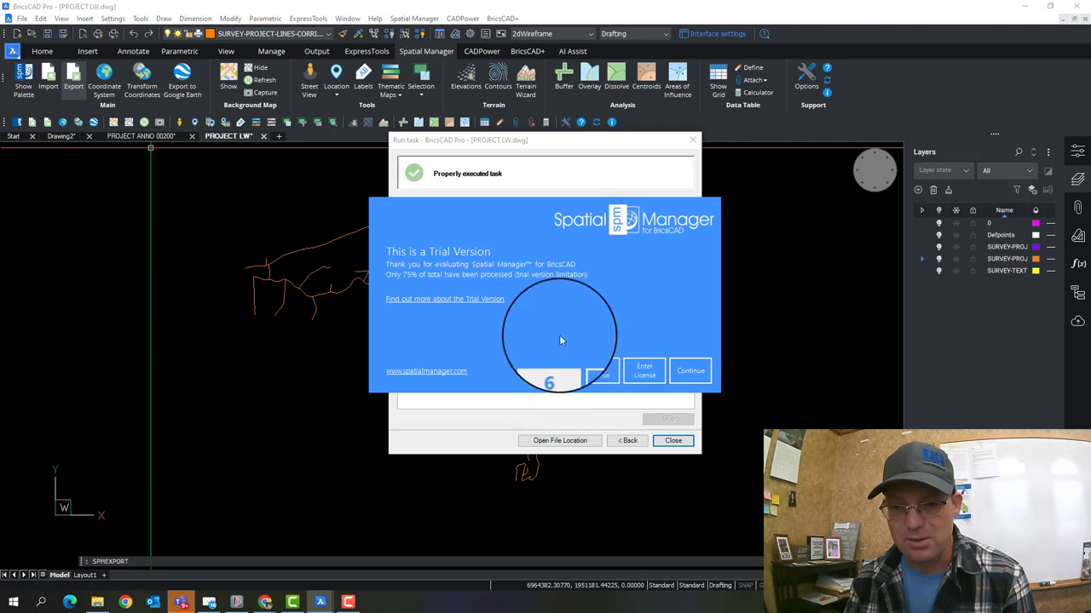
left_click(690, 371)
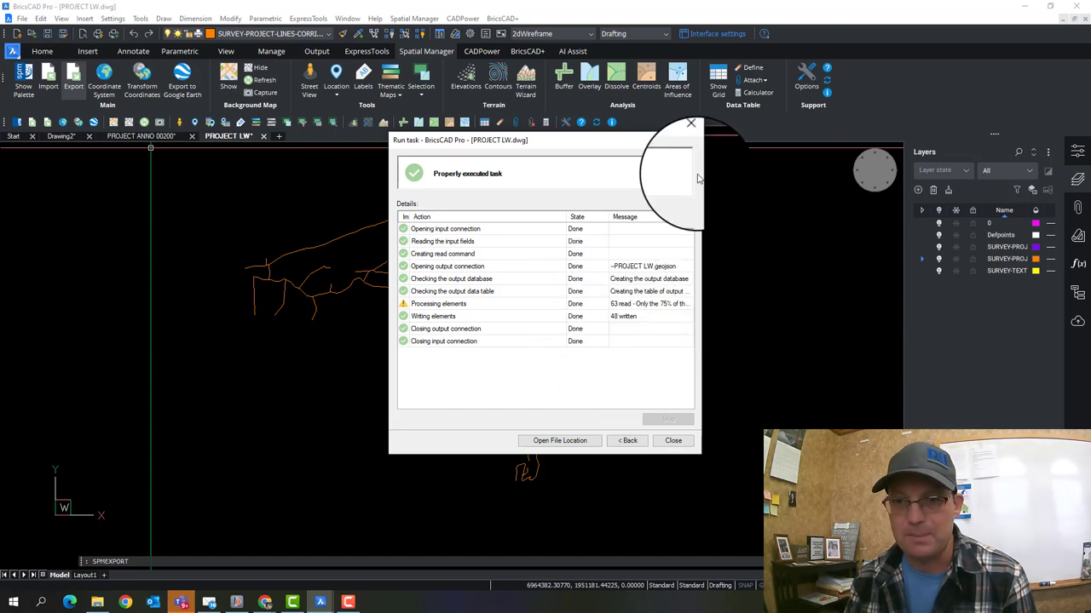
Close the export report, launch QGIS, and create a new empty project
left_click(672, 440)
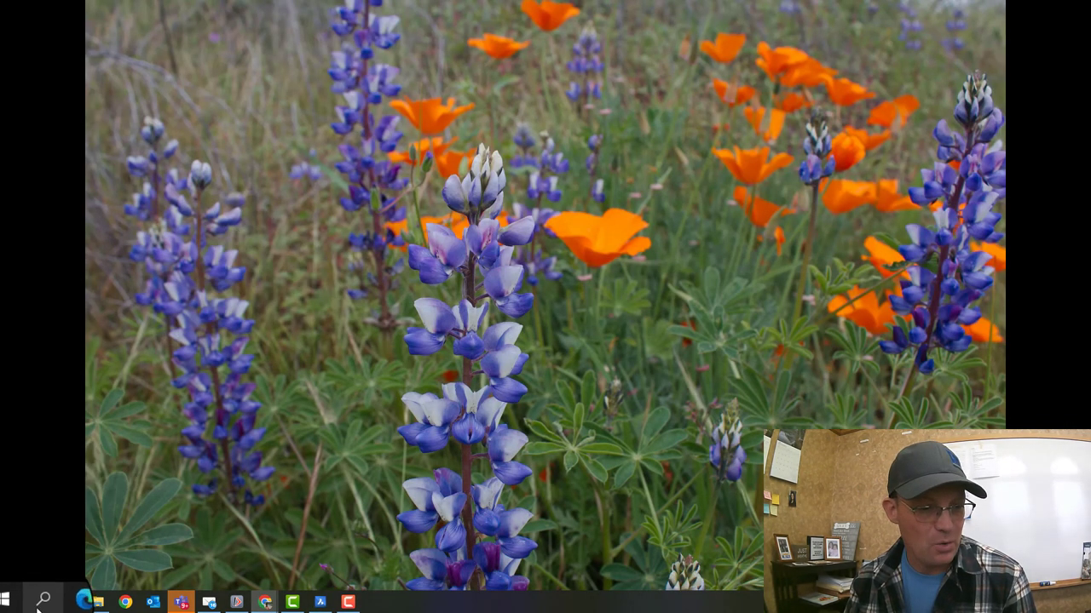
left_click(14, 602)
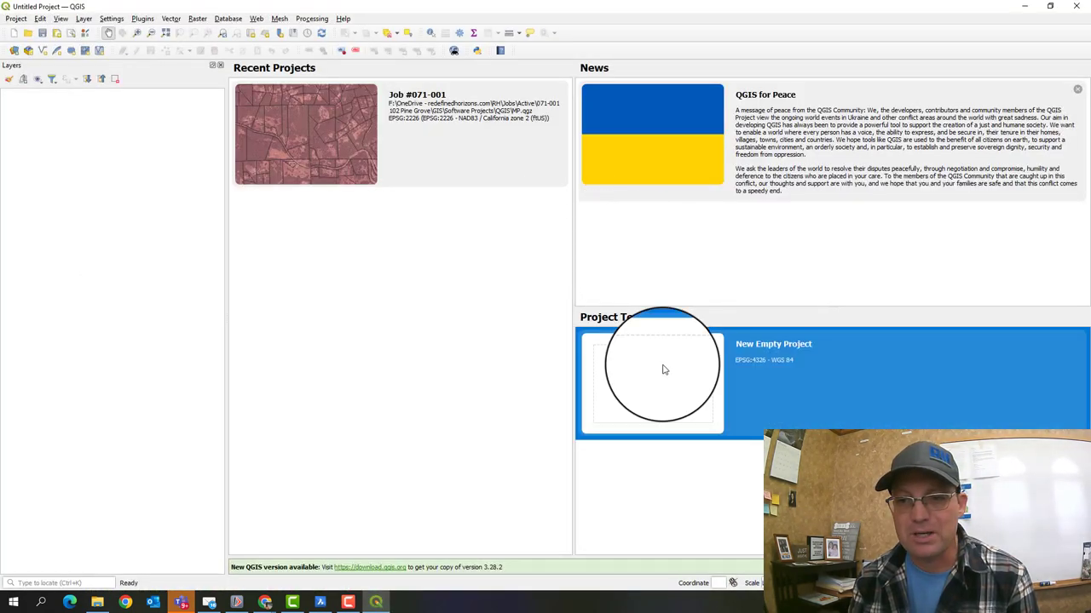
left_click(652, 381)
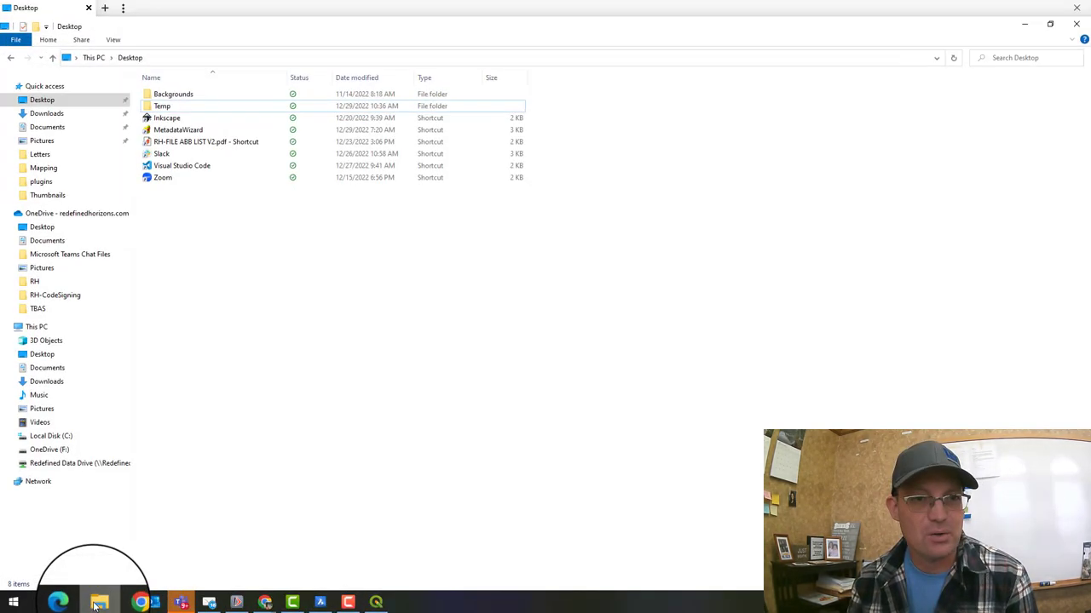
Open the Temp folder and open PROJECT LW.geojson in Notepad++
double_click(161, 105)
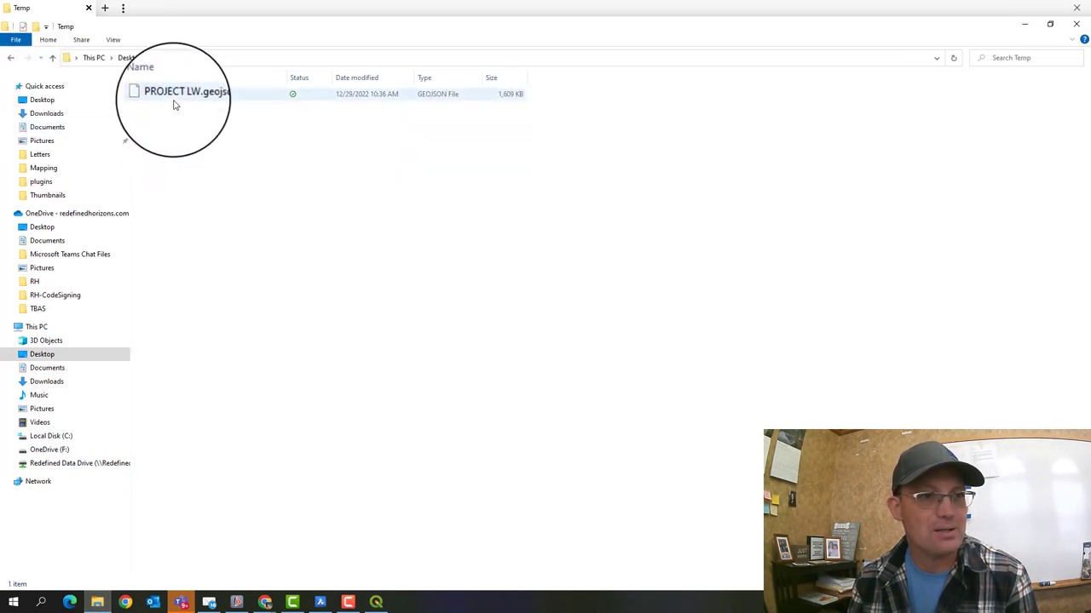
right_click(185, 92)
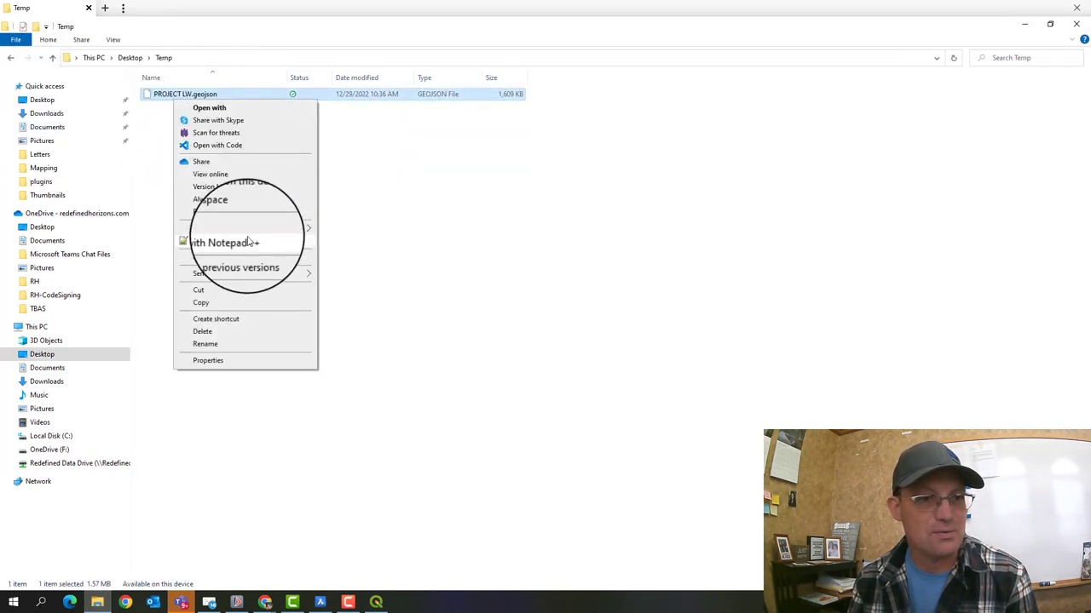
left_click(224, 243)
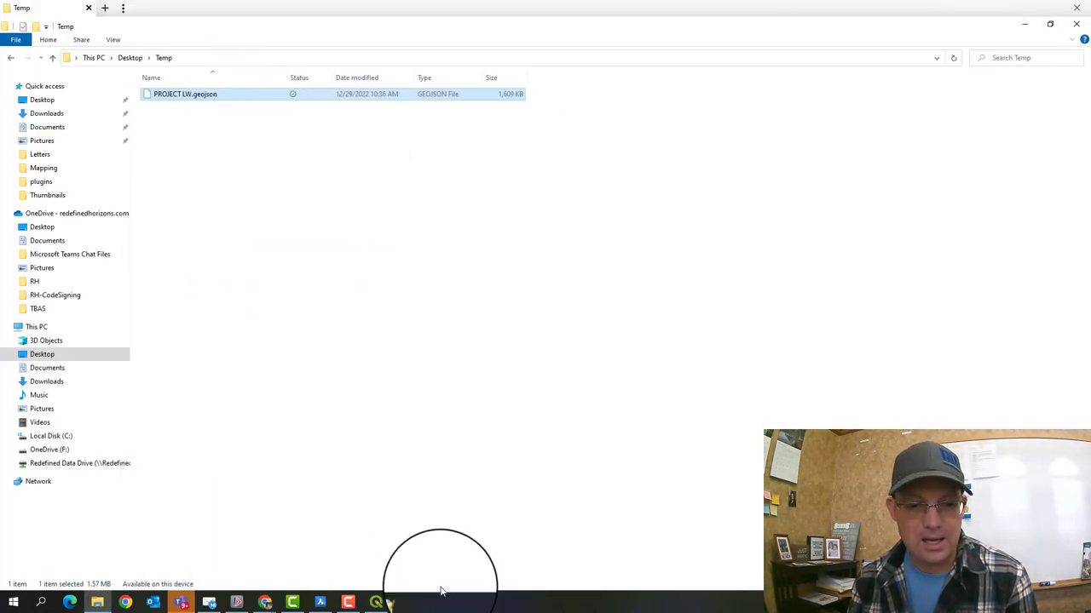
In QGIS Add Vector Layer, set Desktop Temp PROJECT LW.geojson as the source
left_click(402, 604)
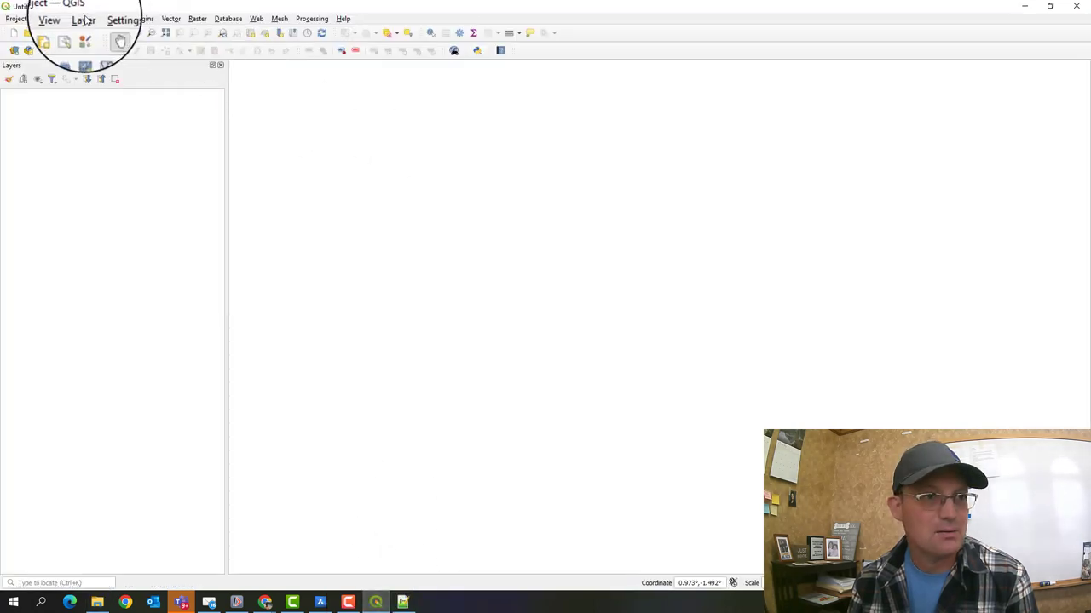
left_click(84, 18)
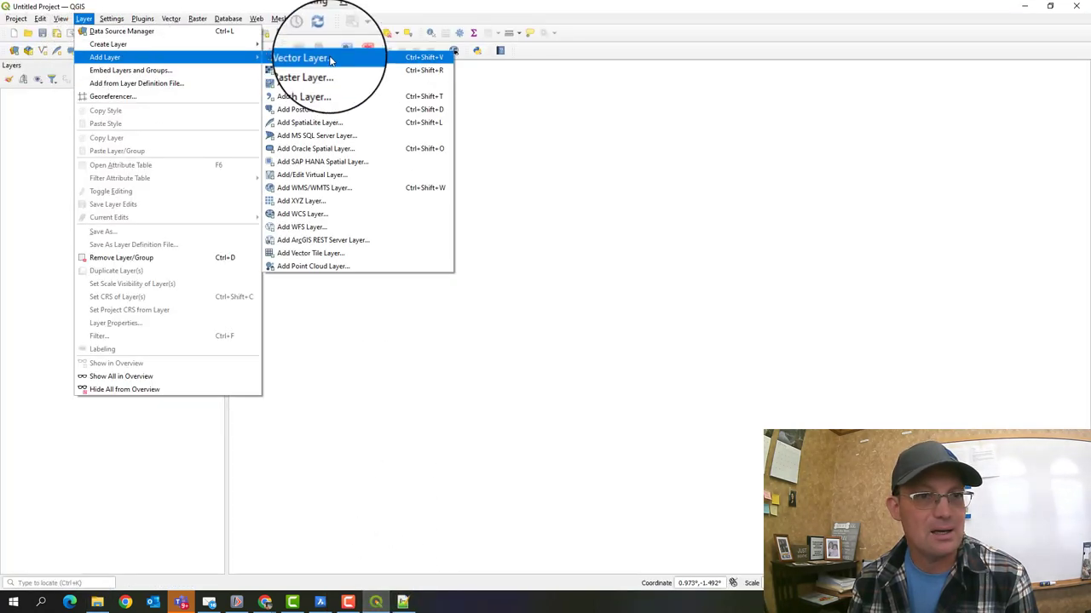
left_click(300, 58)
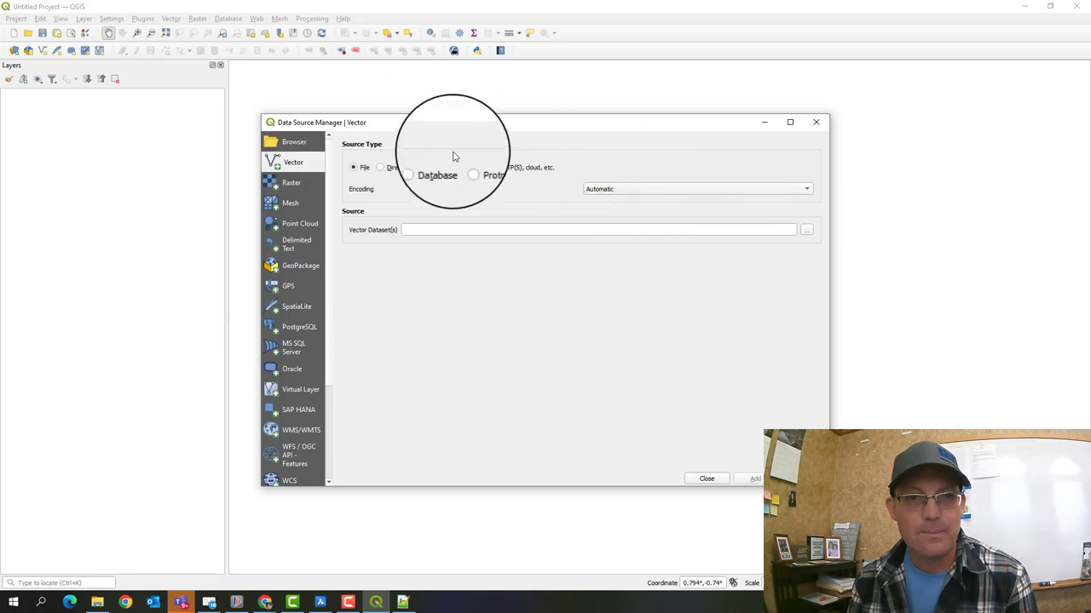
left_click(805, 229)
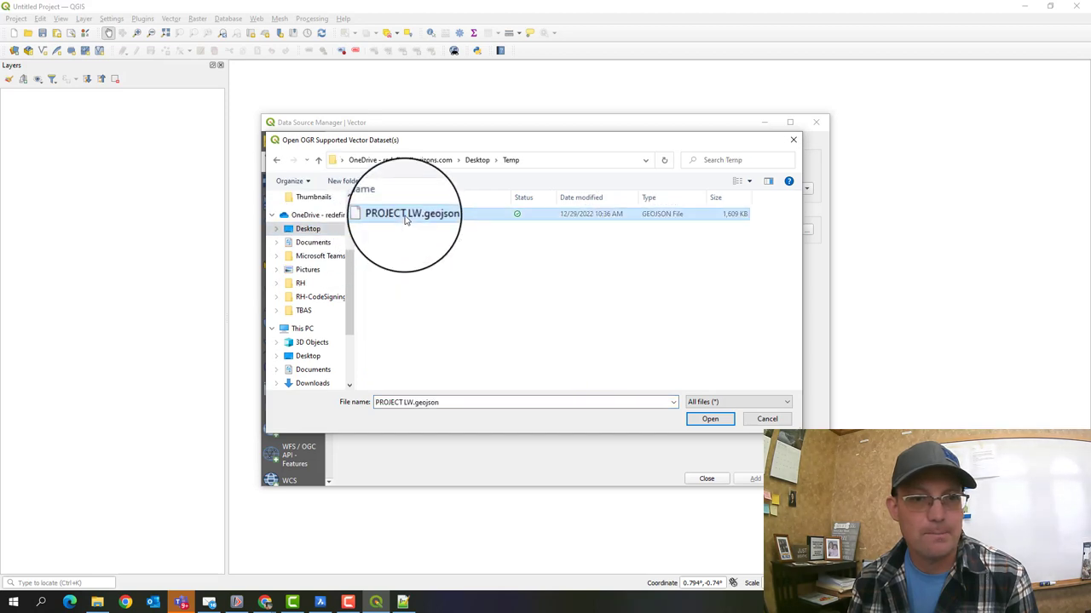
left_click(710, 418)
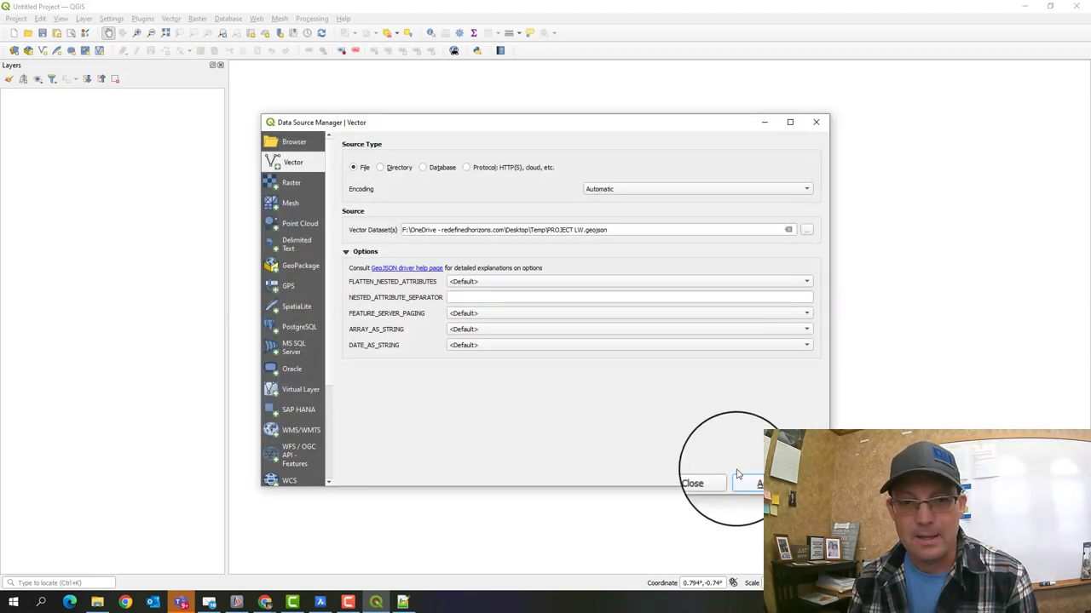
Add the PROJECT LW layer, pan around its line work, and open its layer menu
left_click(757, 483)
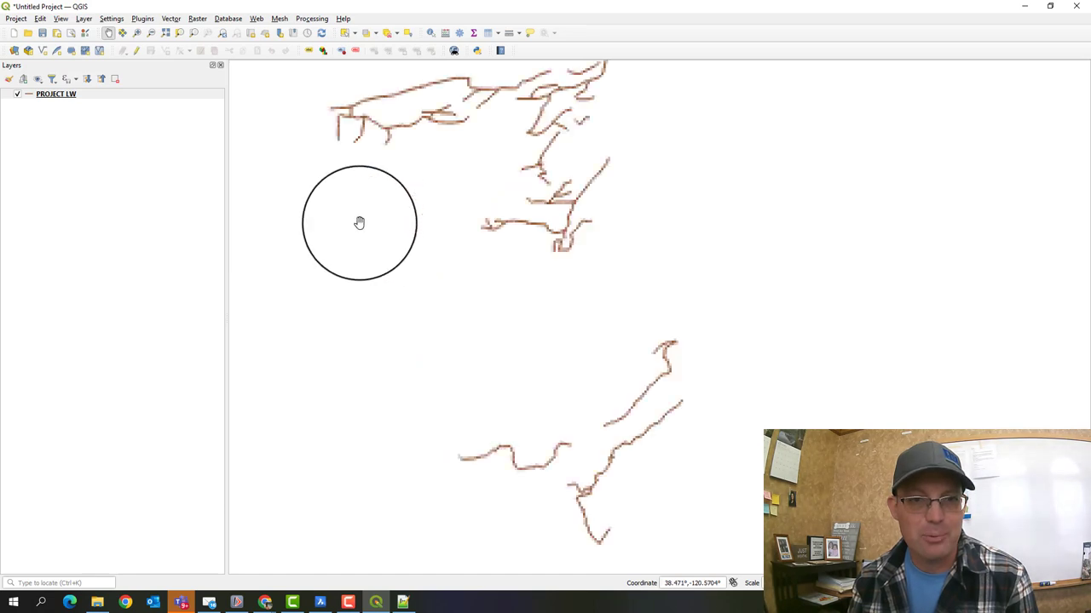
left_click_drag(359, 222, 462, 304)
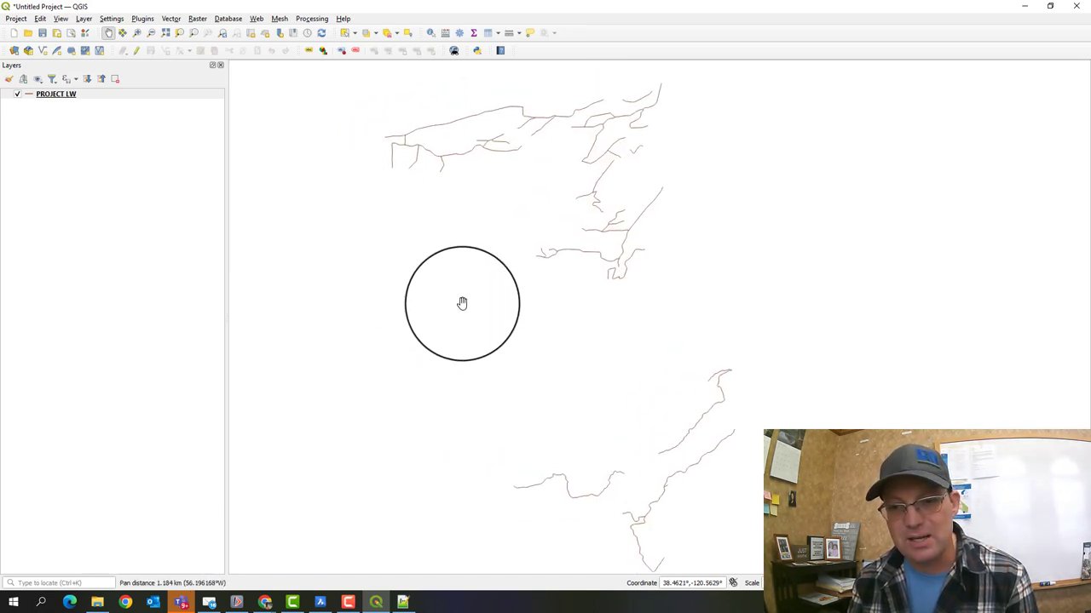
left_click_drag(462, 304, 579, 222)
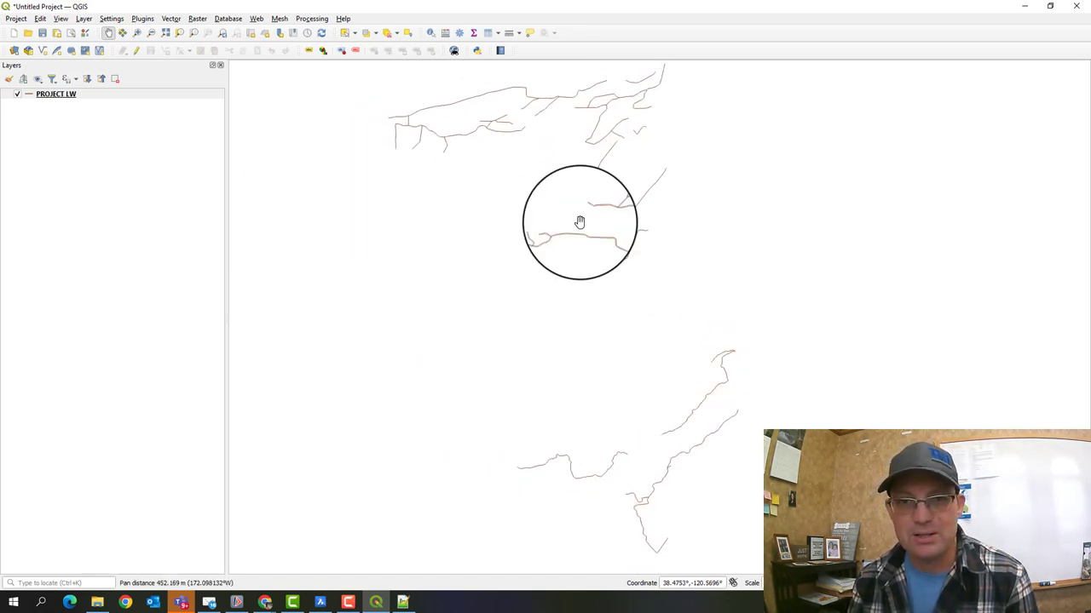
left_click_drag(579, 222, 449, 249)
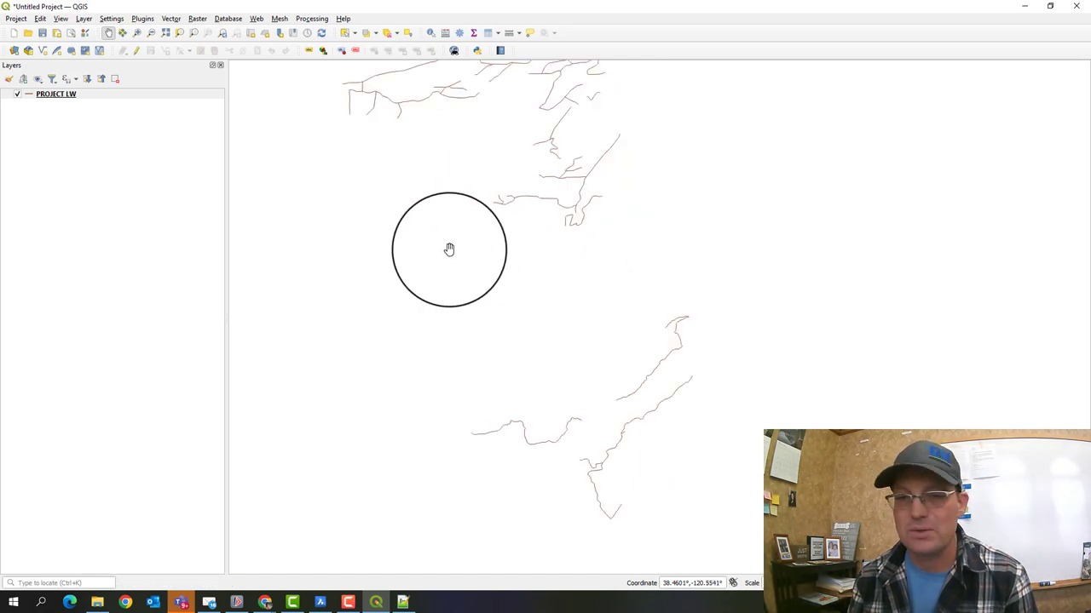
left_click_drag(449, 250, 426, 286)
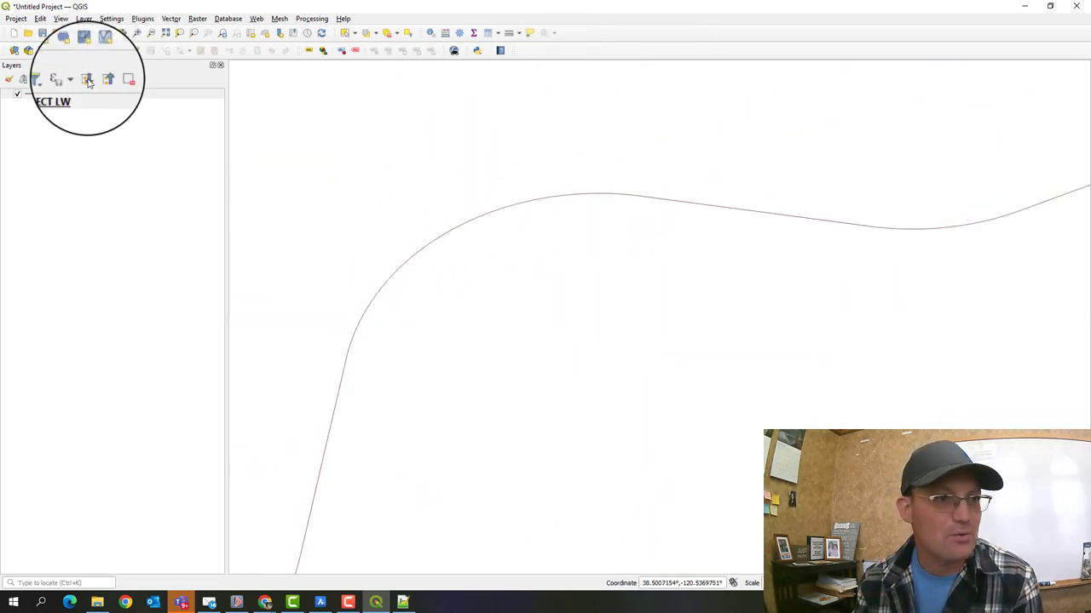
right_click(51, 93)
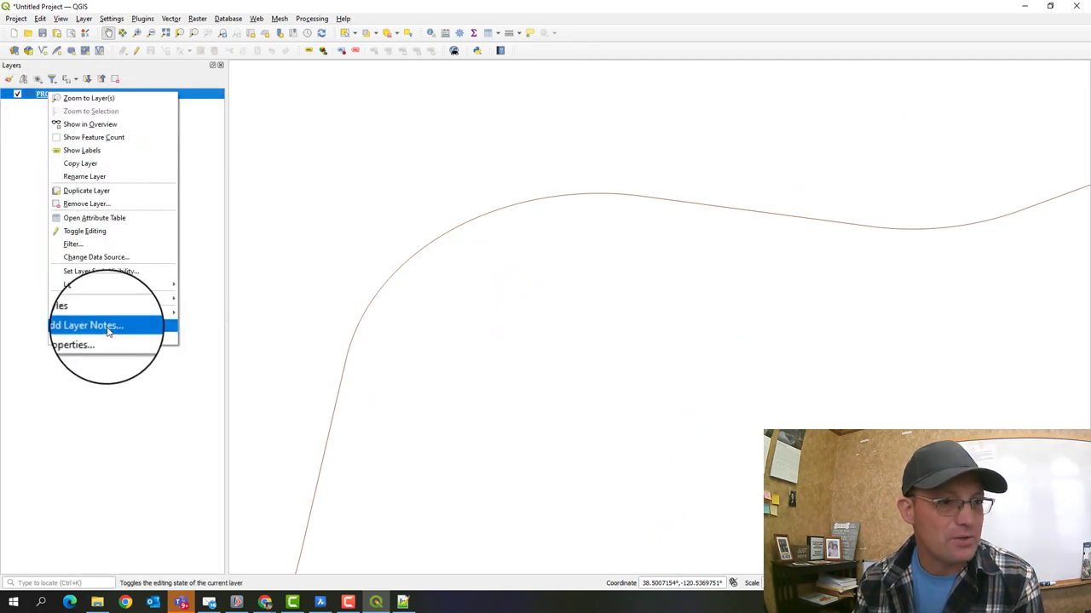